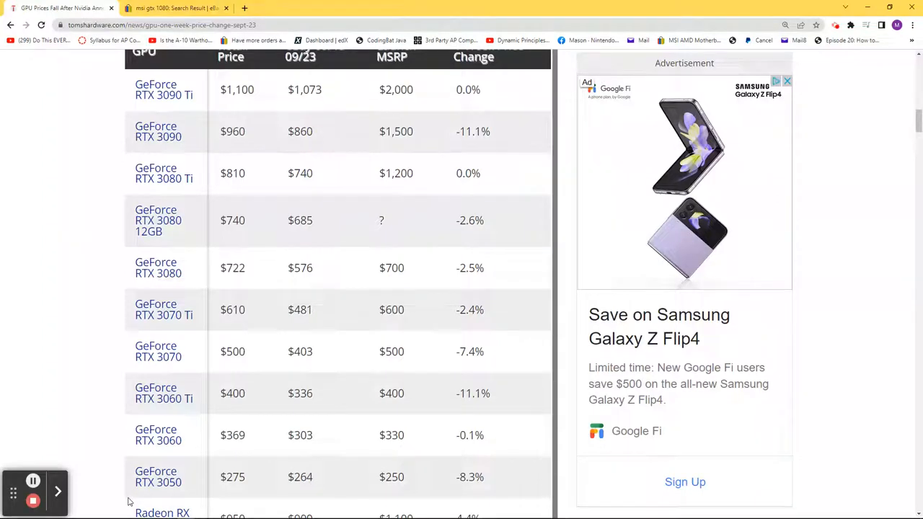
- Scroll the GPU price table past the GeForce RTX 3050 to the Radeon RX 6950 XT–6500 XT rows
left_click(788, 81)
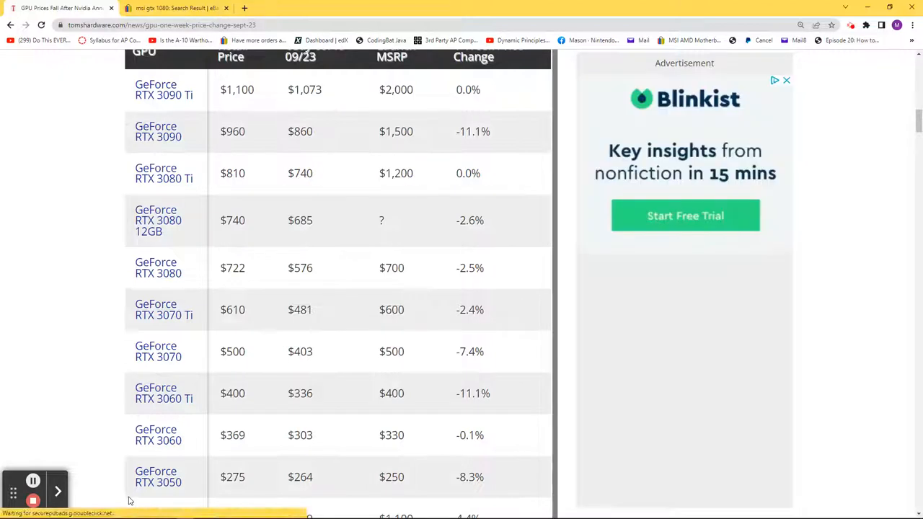
scroll("down", 3)
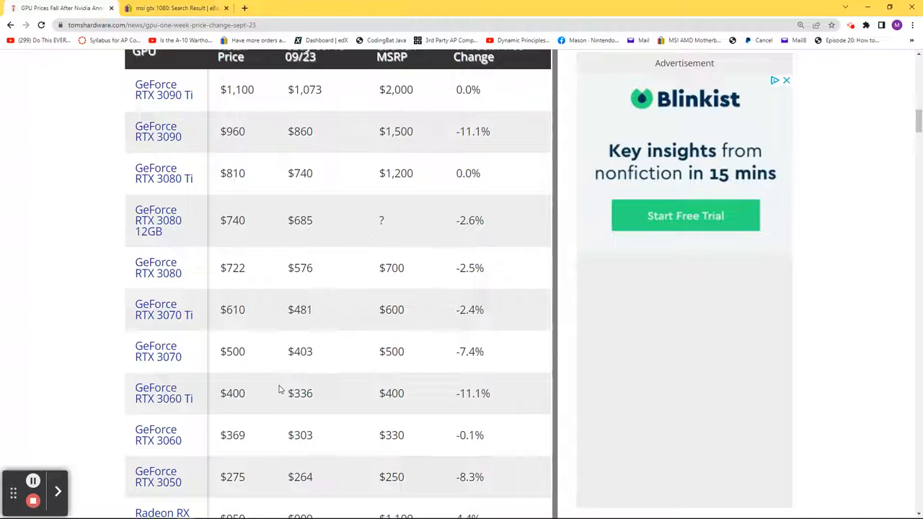
mouse_move(328, 370)
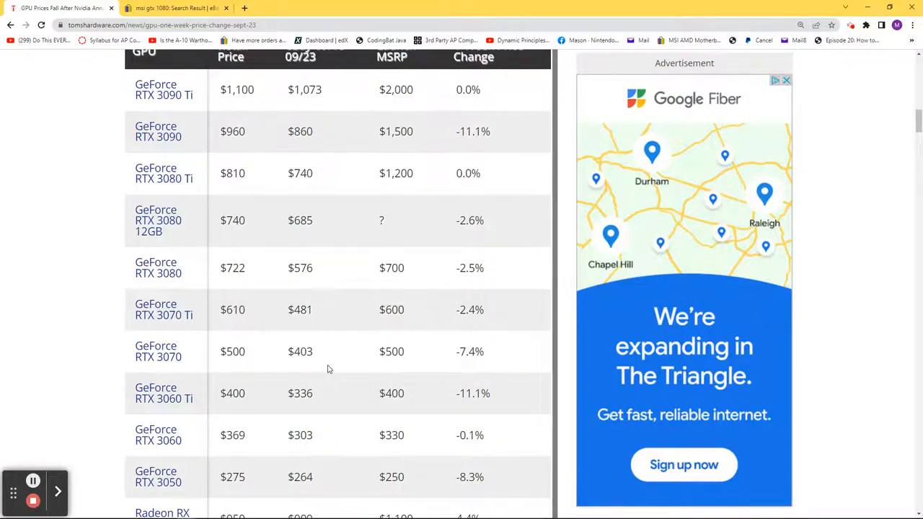
scroll("down", 3)
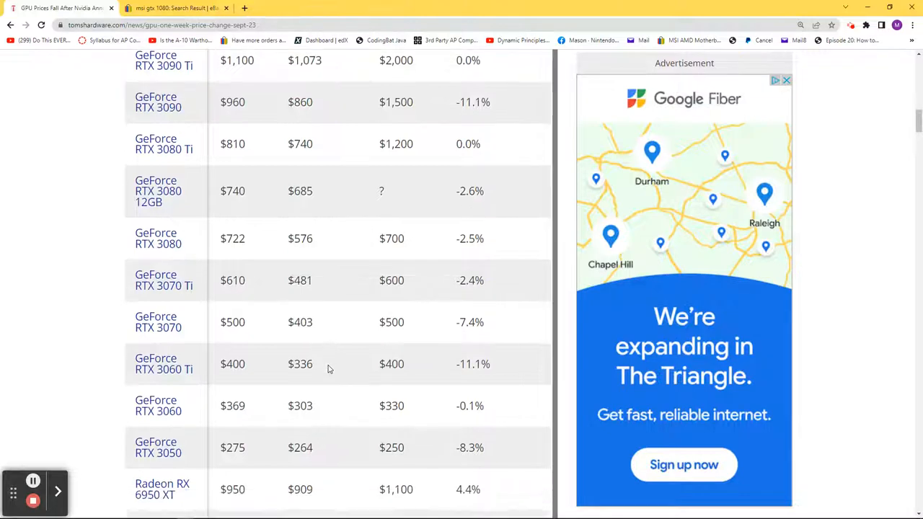
scroll("down", 3)
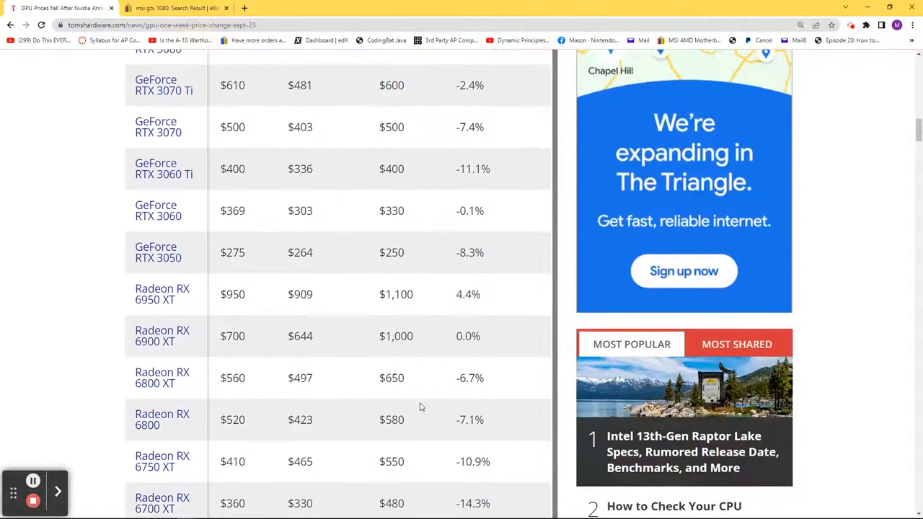
scroll("down", 3)
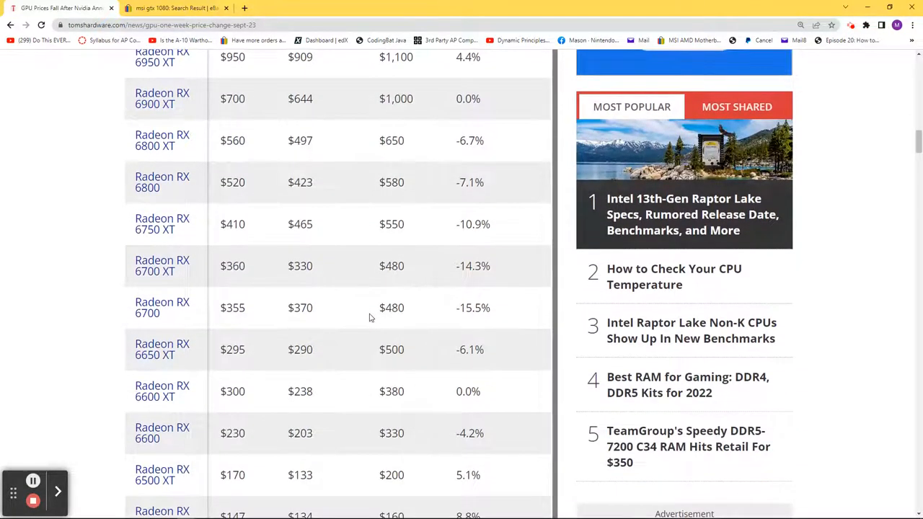